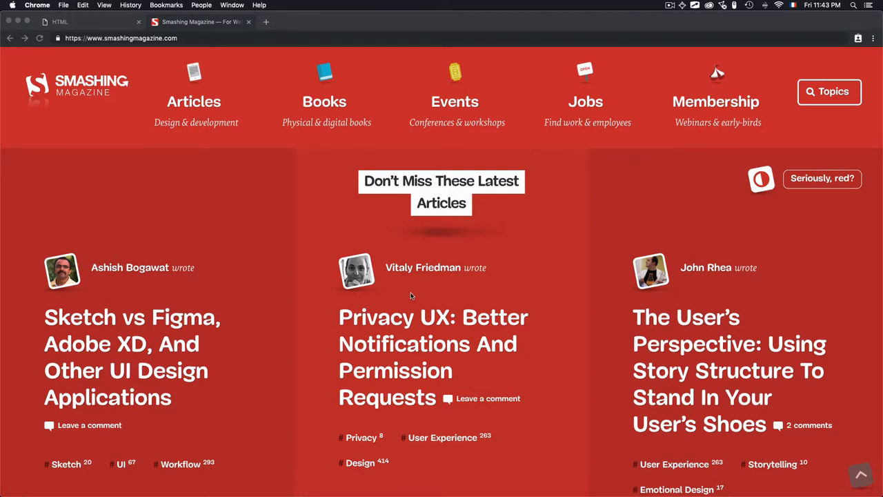
# Scroll through the Smashing Magazine homepage to look over its content.
pyautogui.scroll(-3)
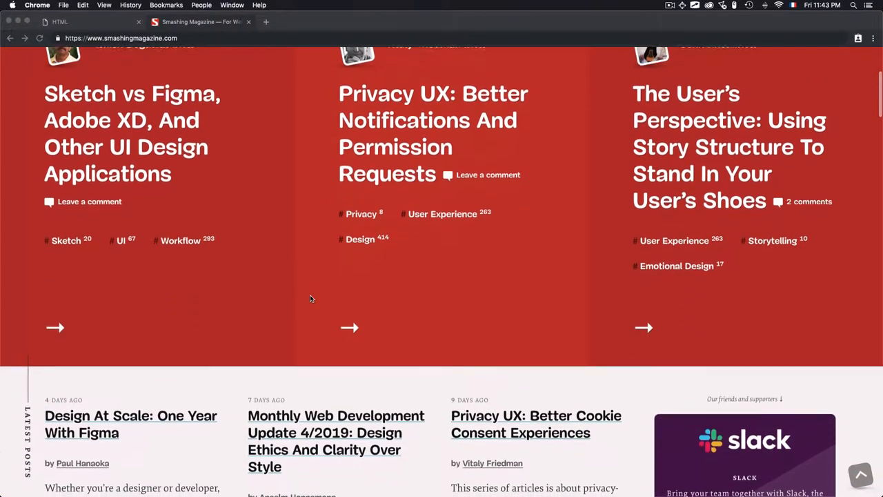
pyautogui.scroll(-3)
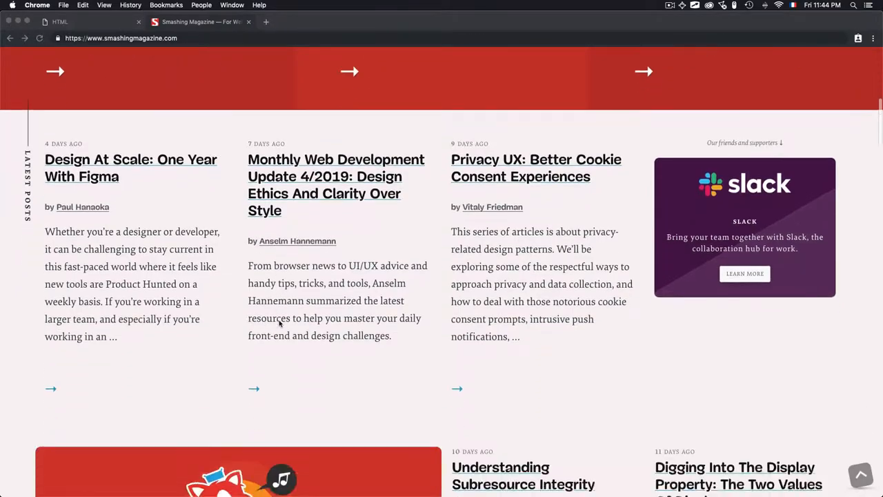
pyautogui.scroll(3)
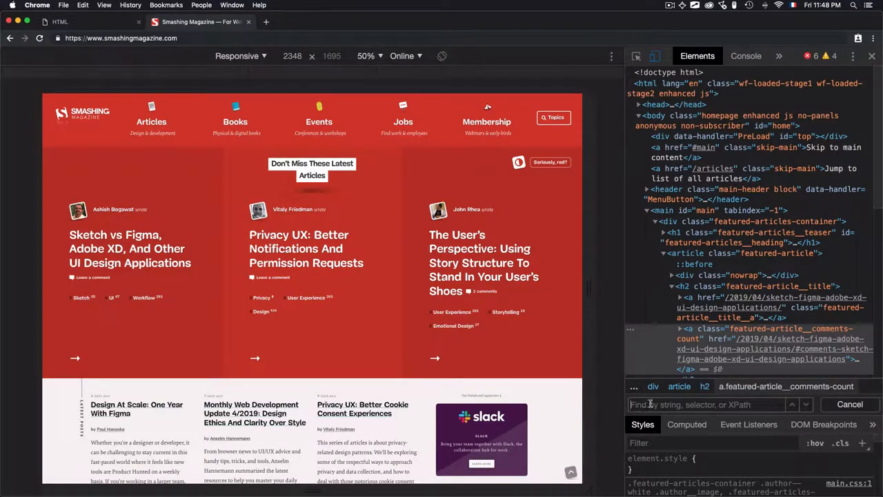
# Search the Elements panel for '<section' tags.
pyautogui.write('<section>')
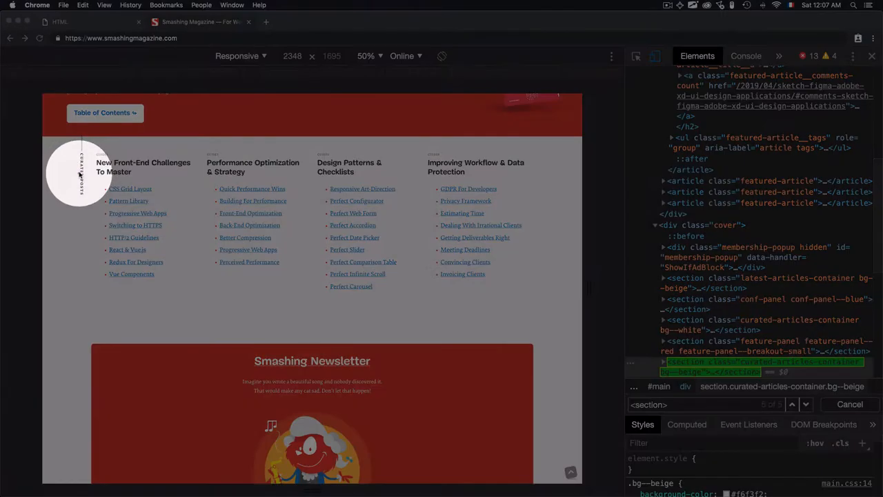
pyautogui.scroll(-3)
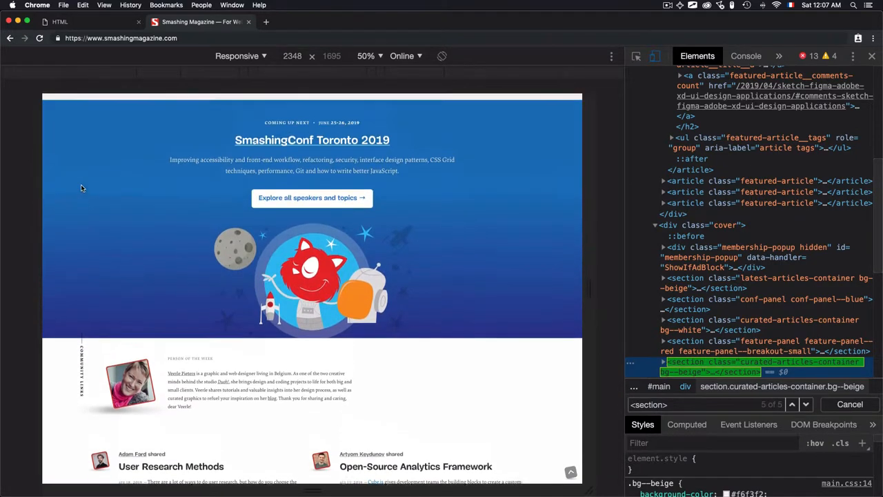
pyautogui.scroll(-3)
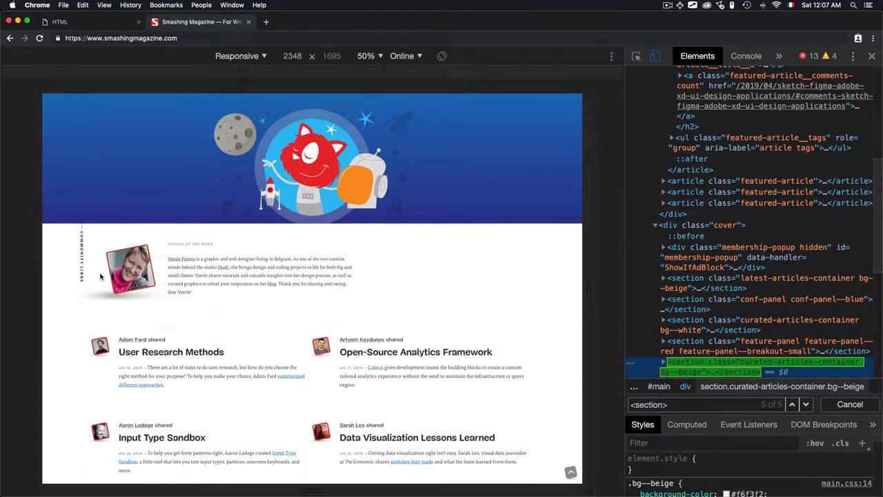
pyautogui.scroll(-3)
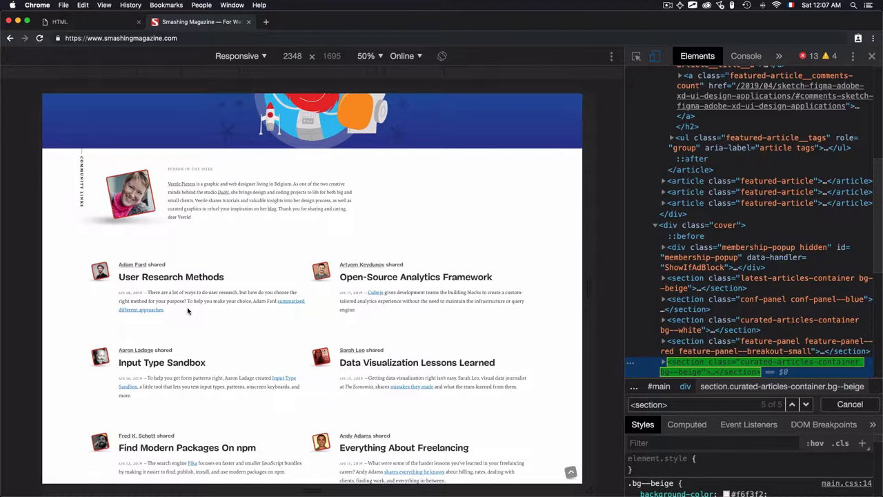
pyautogui.scroll(-3)
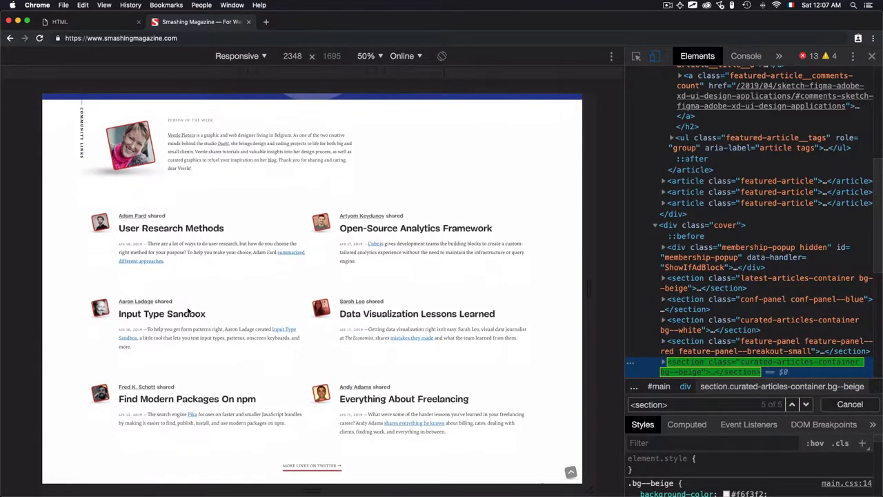
pyautogui.scroll(-3)
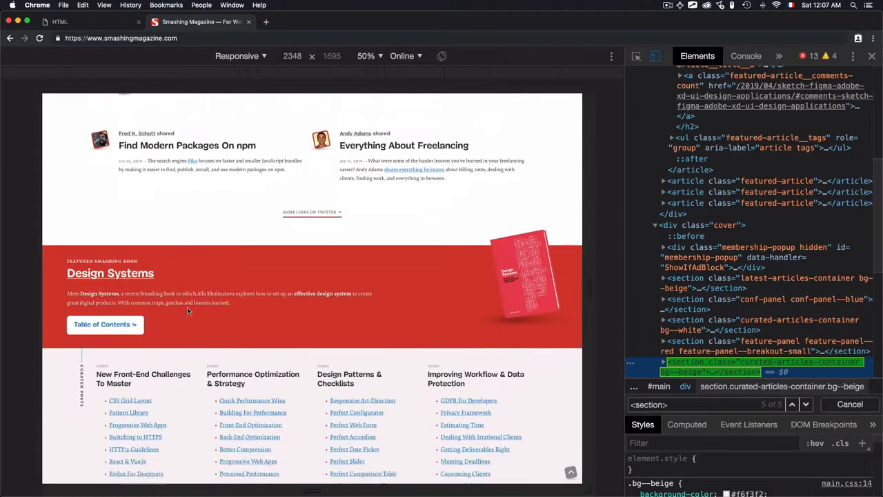
pyautogui.scroll(-3)
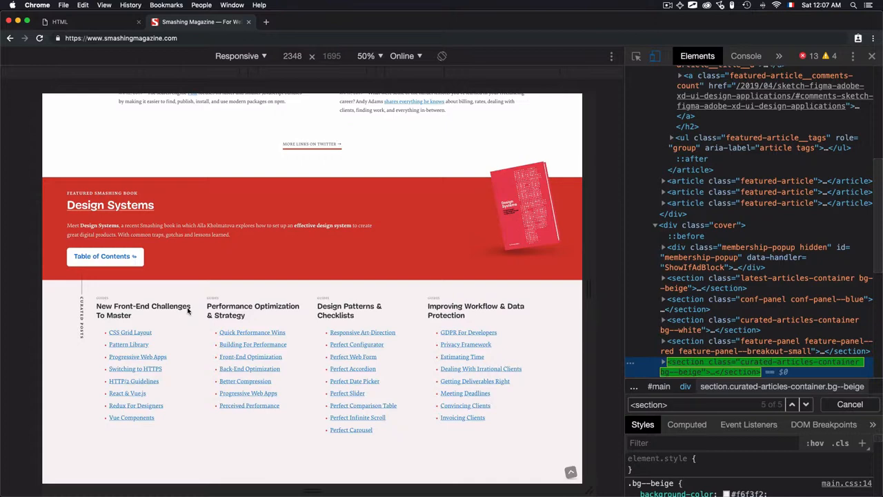
pyautogui.moveTo(357, 268)
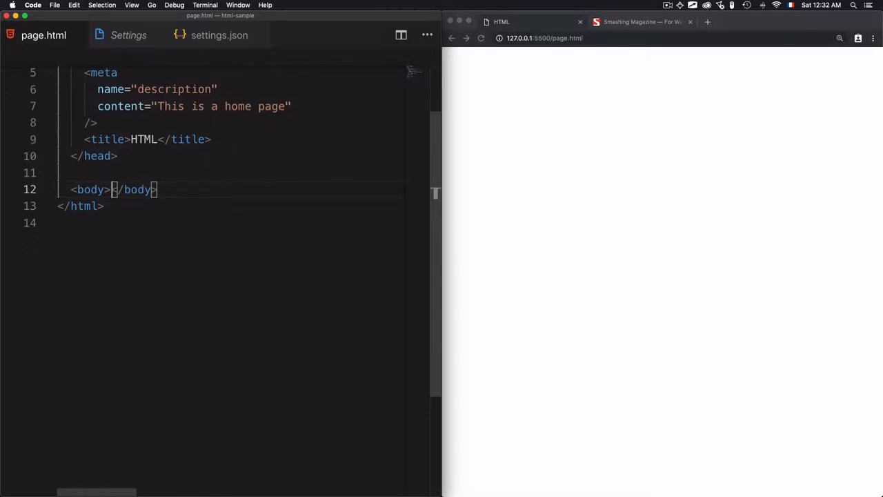
# Expand a section abbreviation in page.html's body and type the 'Heading' text inside.
pyautogui.write('sectio')
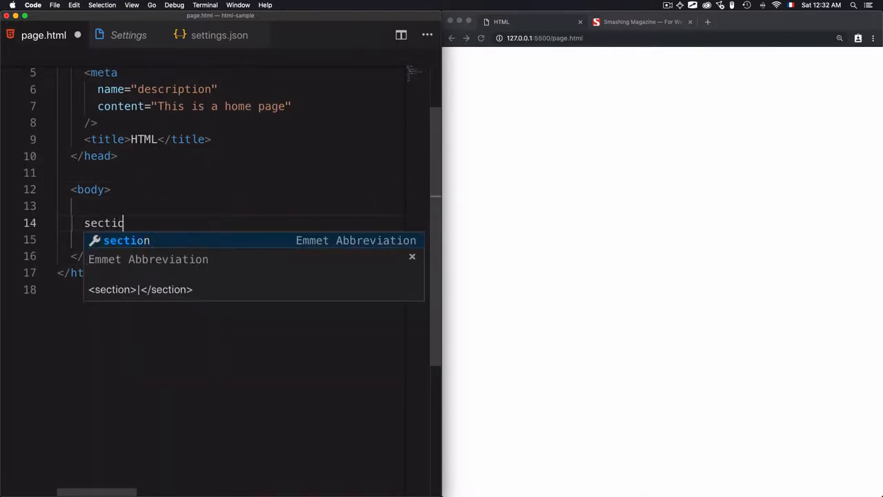
pyautogui.press('Tab')
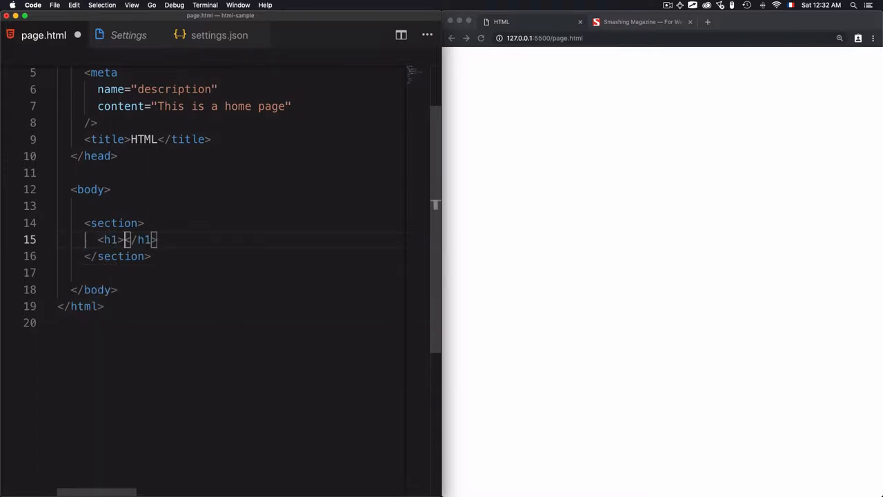
pyautogui.write('Head')
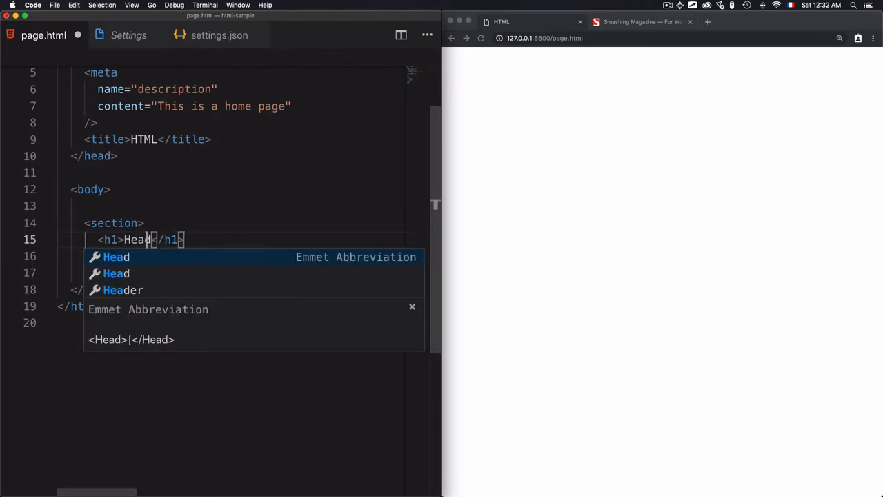
pyautogui.write('ing')
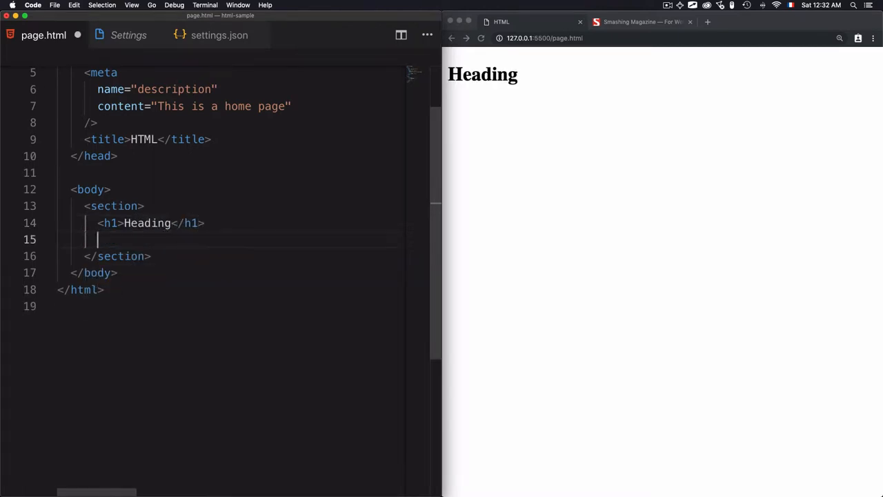
pyautogui.write('<p>')
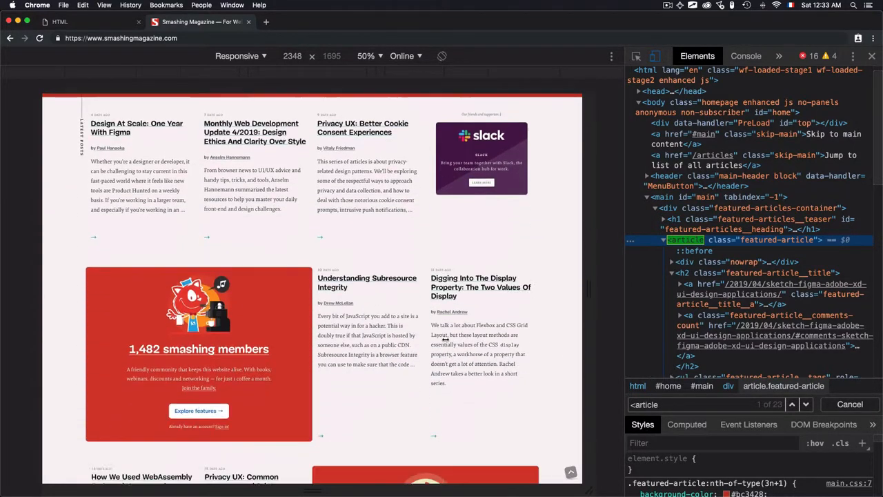
# Scroll the preview down to the SmashingConf Toronto 2019 banner.
pyautogui.scroll(-3)
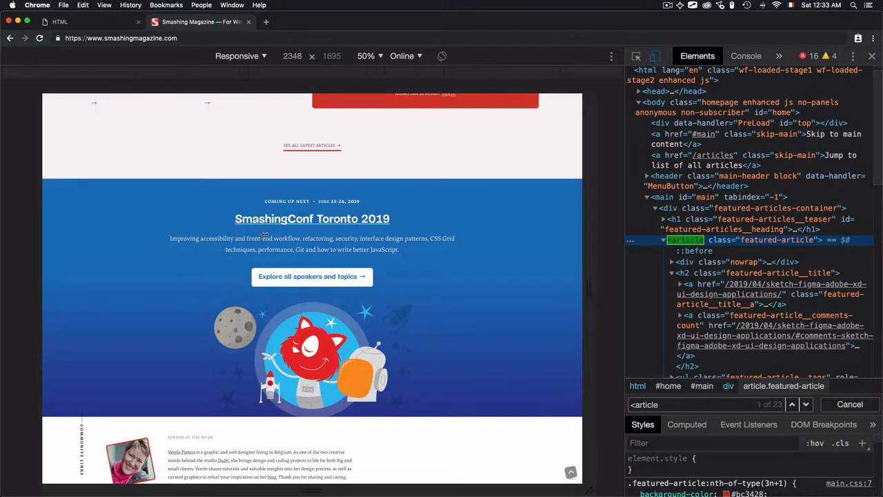
pyautogui.moveTo(421, 257)
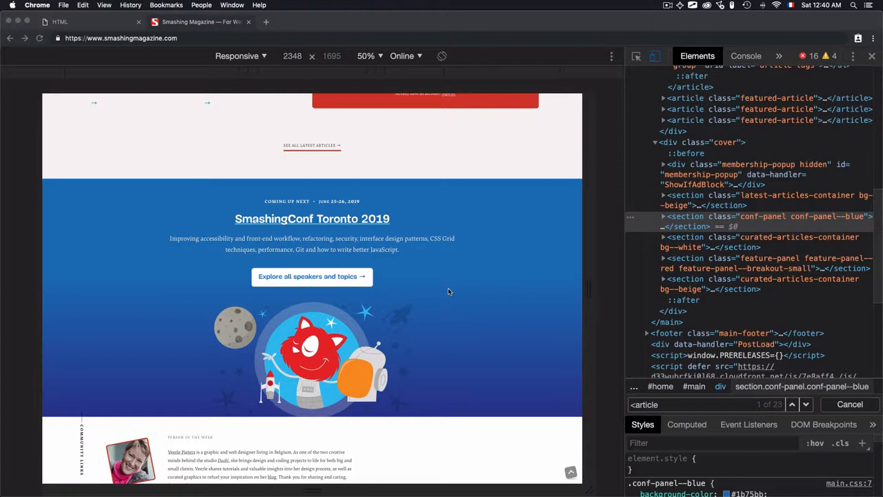
pyautogui.moveTo(422, 285)
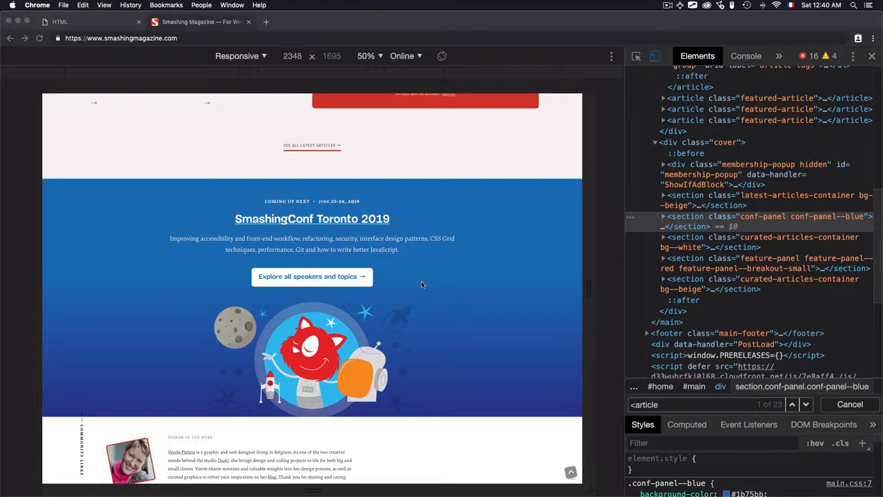
pyautogui.moveTo(231, 236)
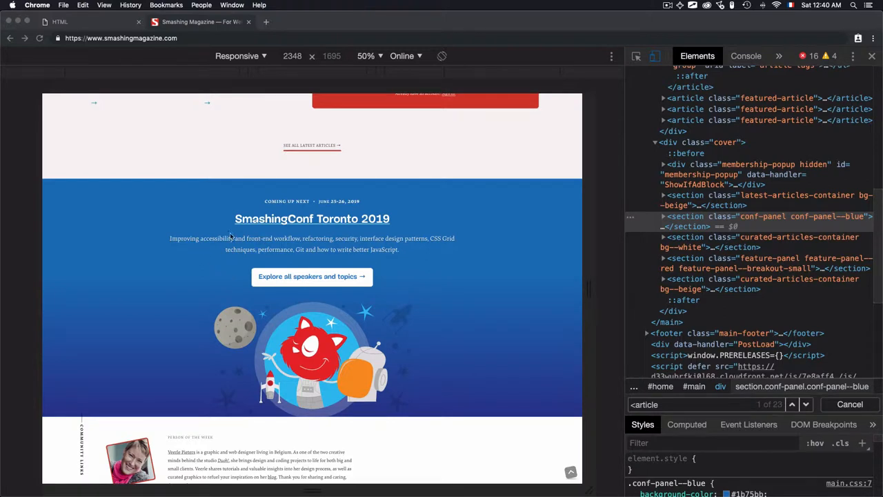
pyautogui.moveTo(299, 245)
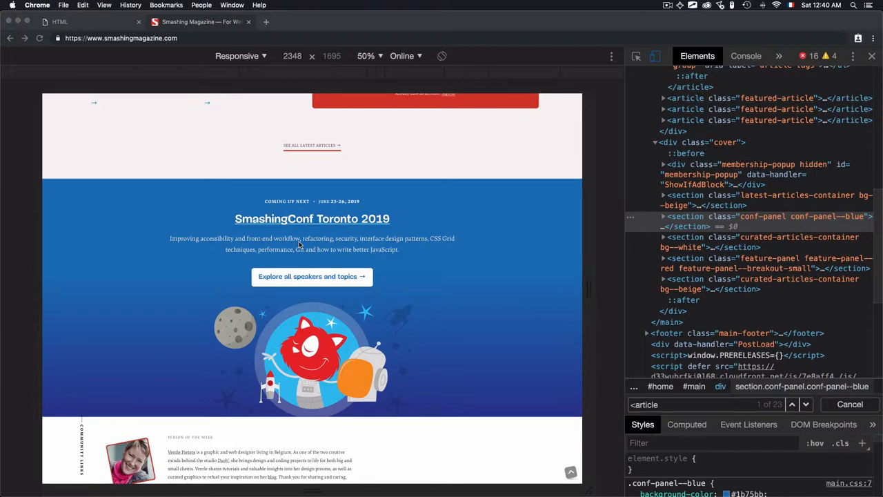
pyautogui.scroll(3)
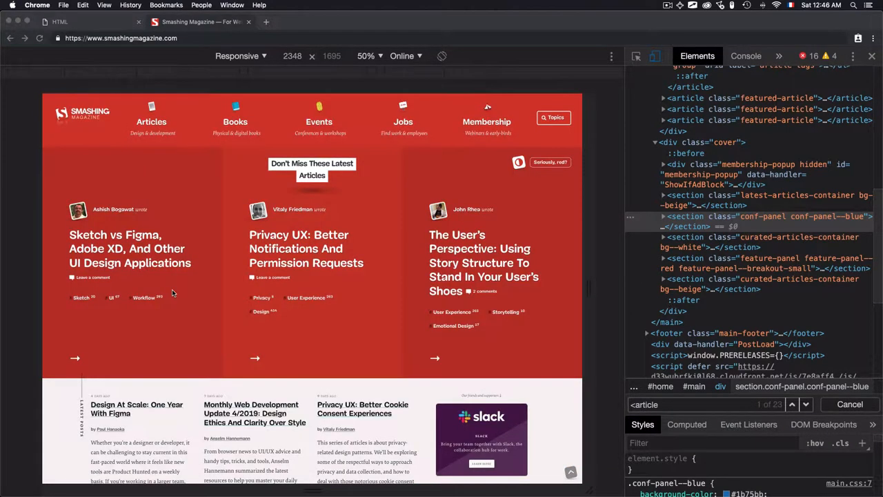
pyautogui.moveTo(172, 276)
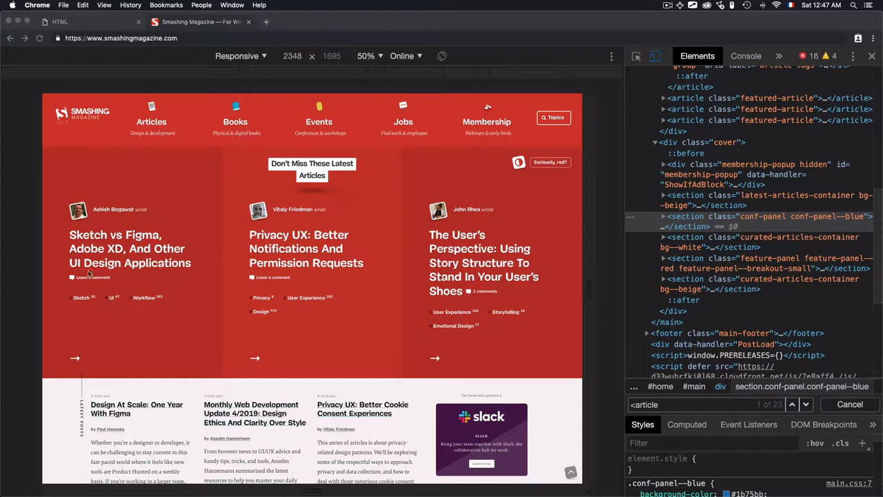
pyautogui.moveTo(117, 248)
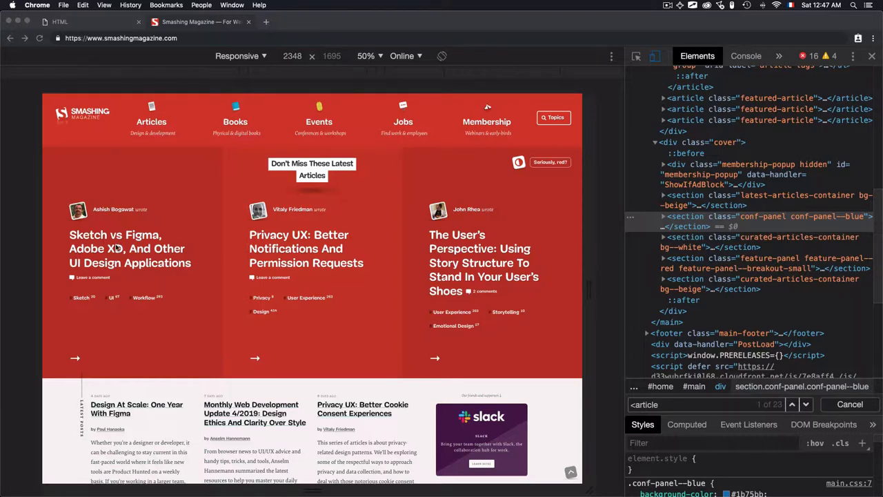
pyautogui.scroll(-3)
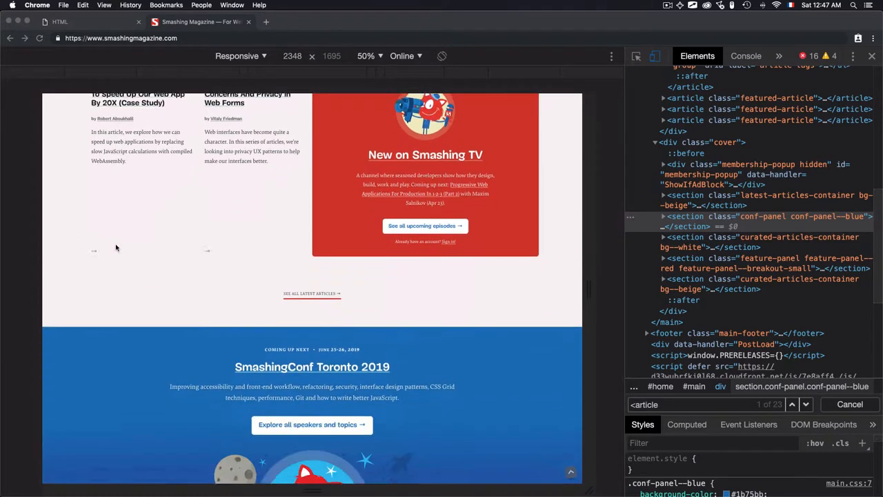
pyautogui.scroll(-3)
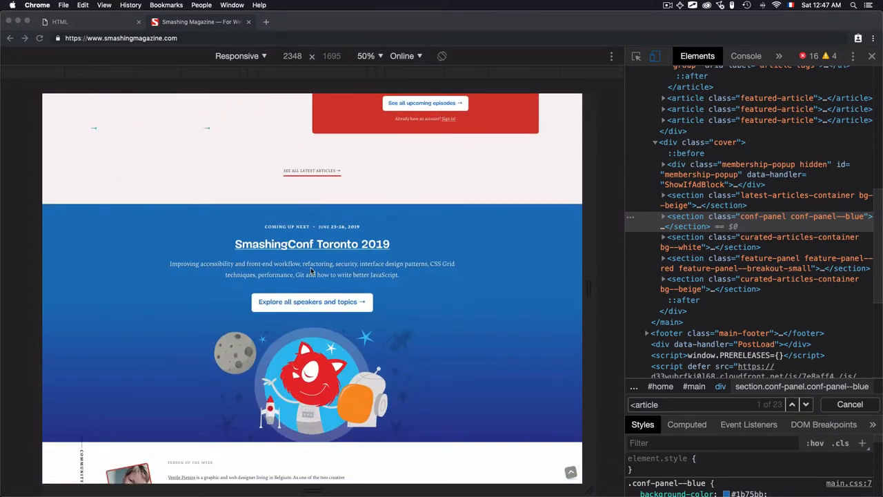
pyautogui.moveTo(372, 253)
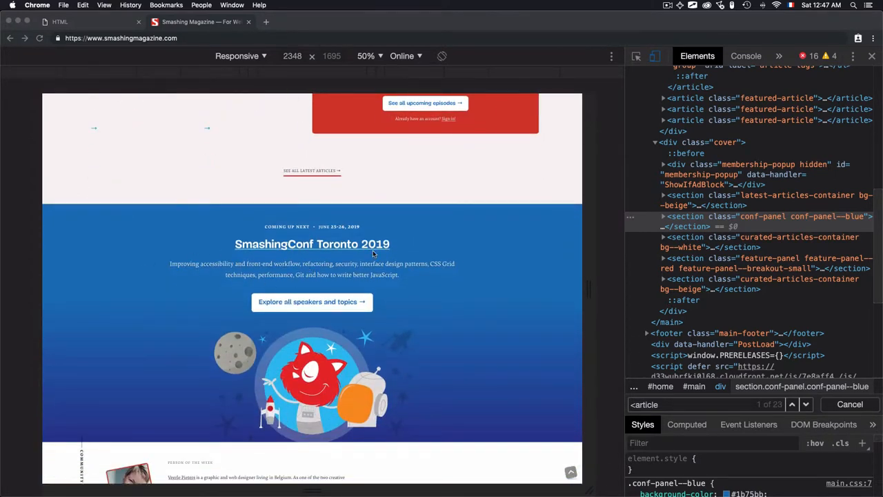